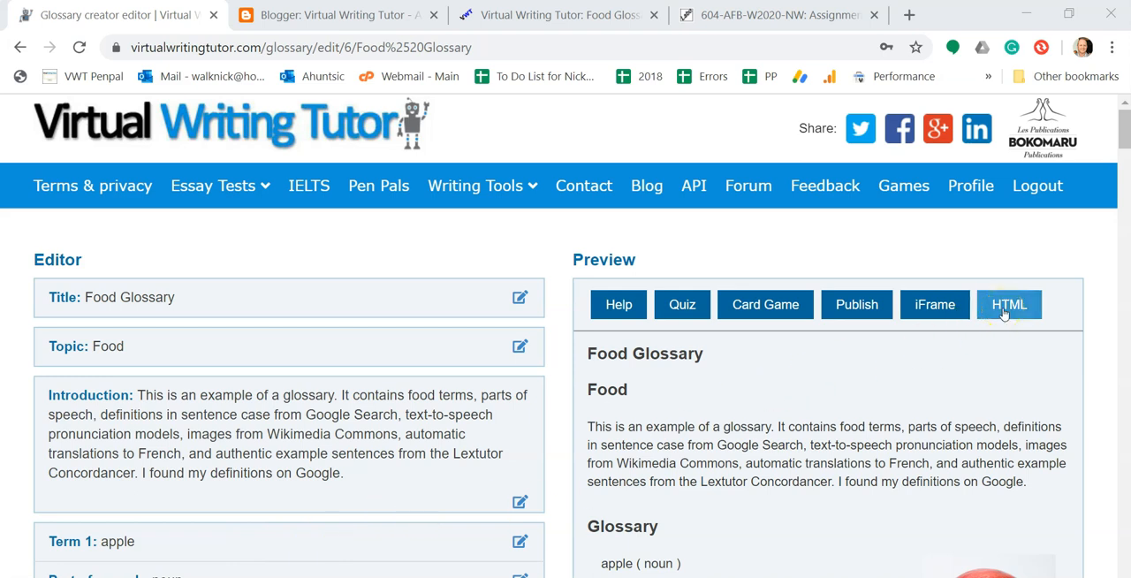
- Copy the Food Glossary's HTML code from Virtual Writing Tutor to the clipboard
click(1009, 304)
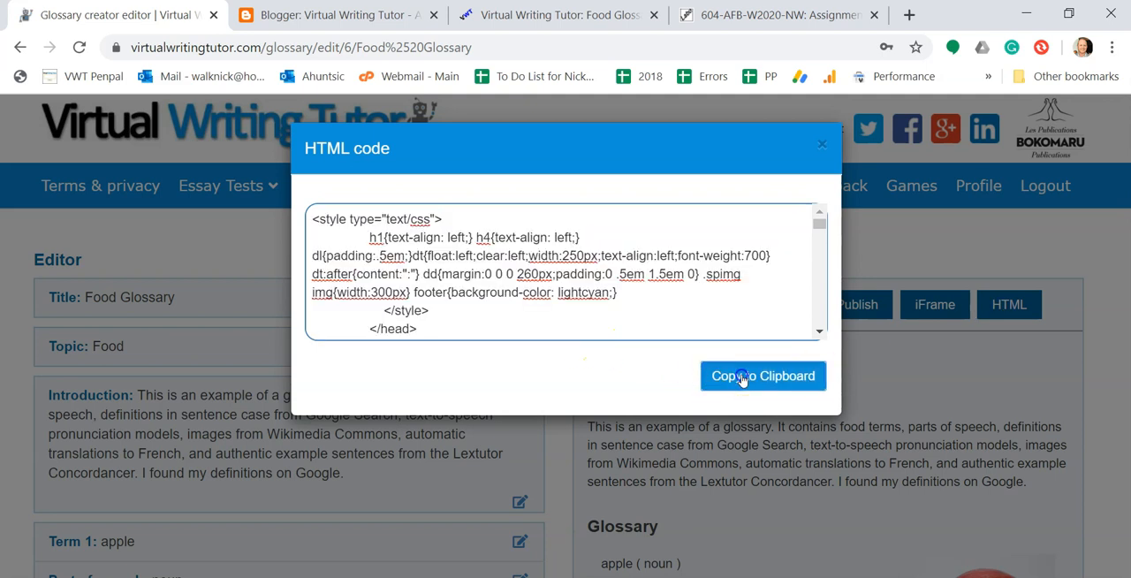
click(763, 375)
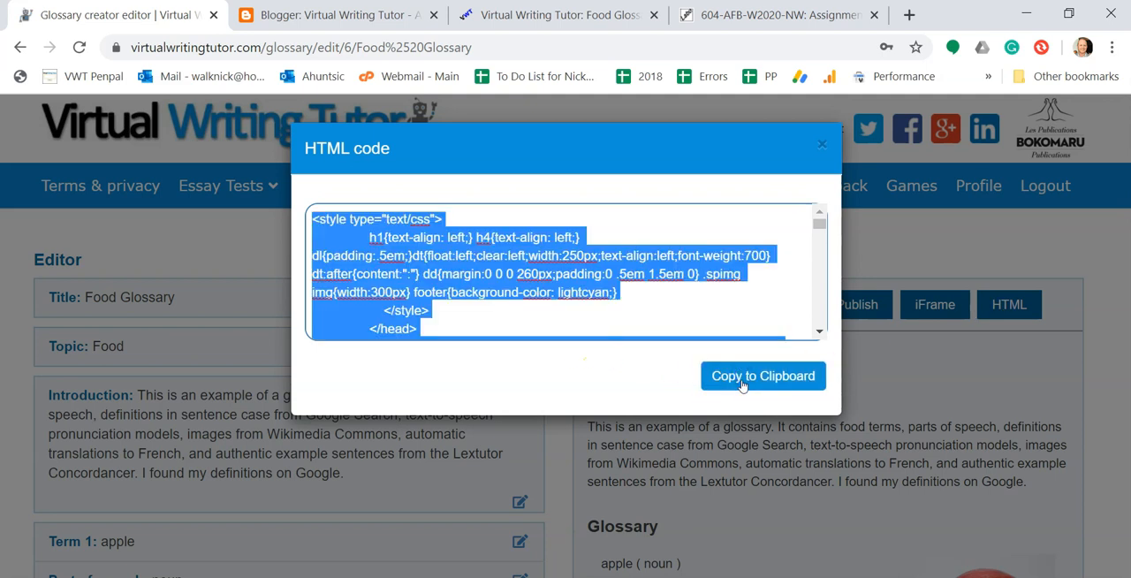
mouse_move(823, 144)
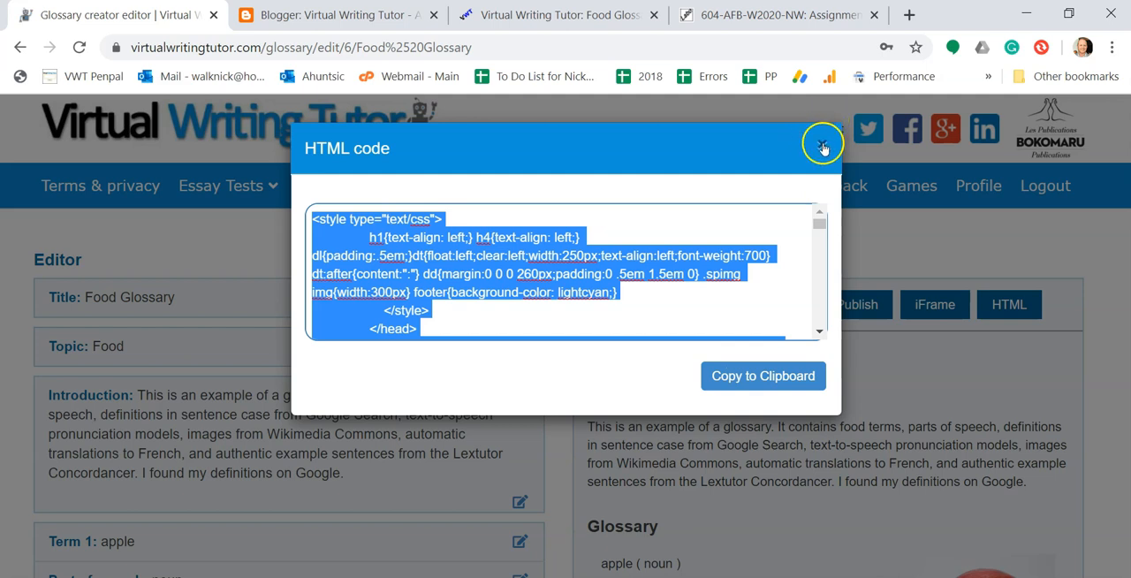
click(336, 15)
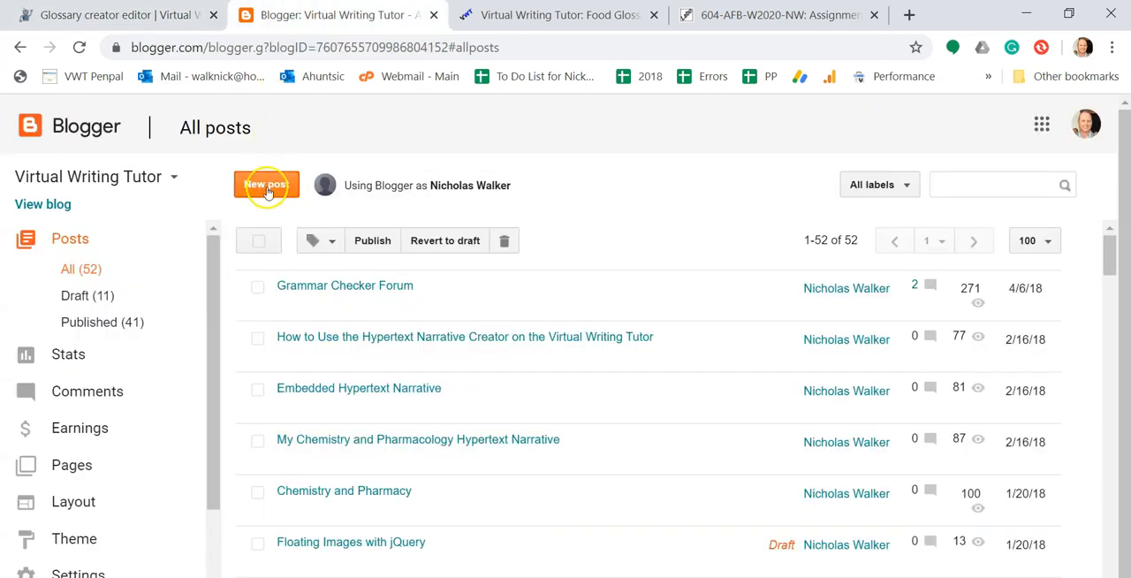
- Start a new Blogger post and paste the glossary HTML in HTML view
click(266, 185)
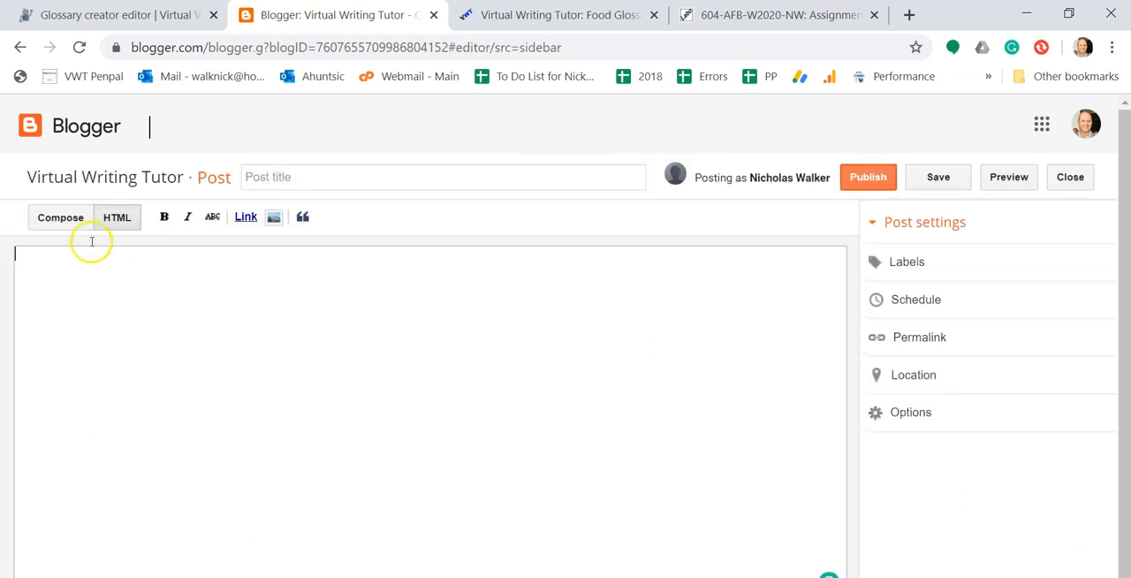
click(117, 217)
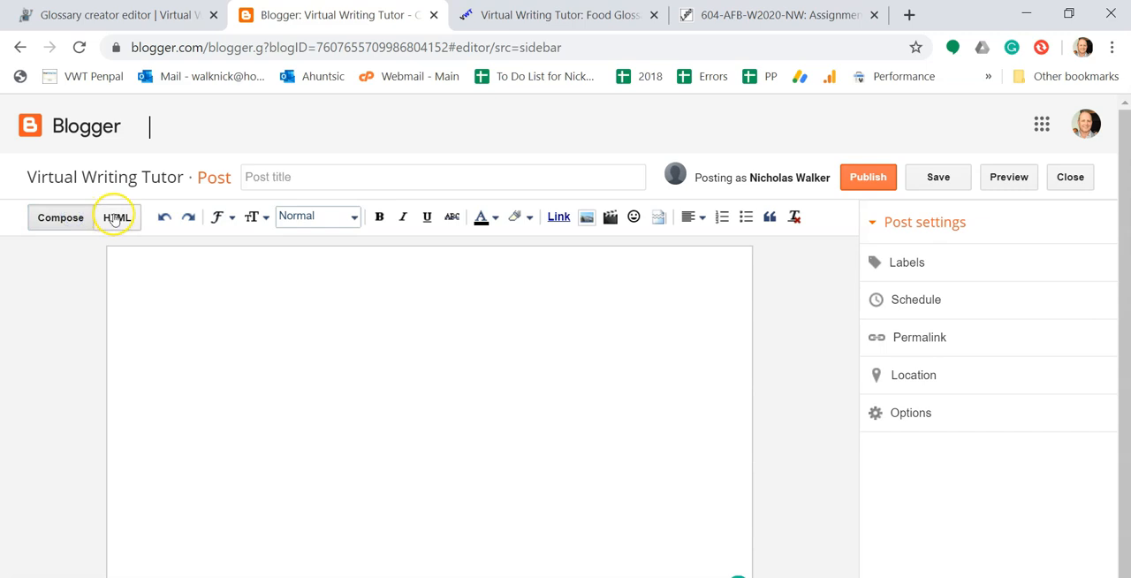
click(117, 218)
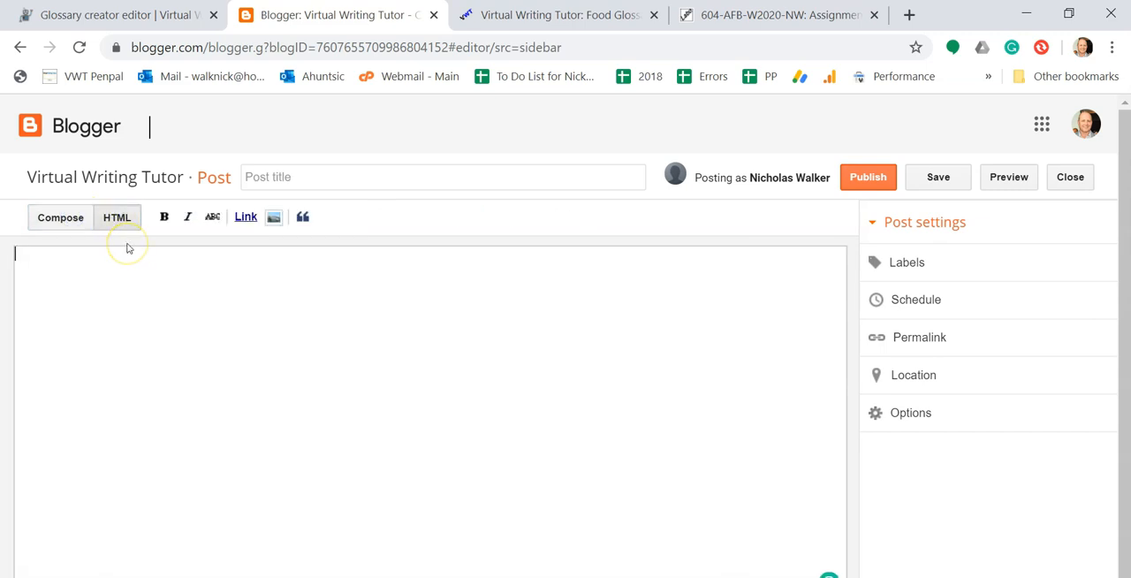
mouse_move(119, 266)
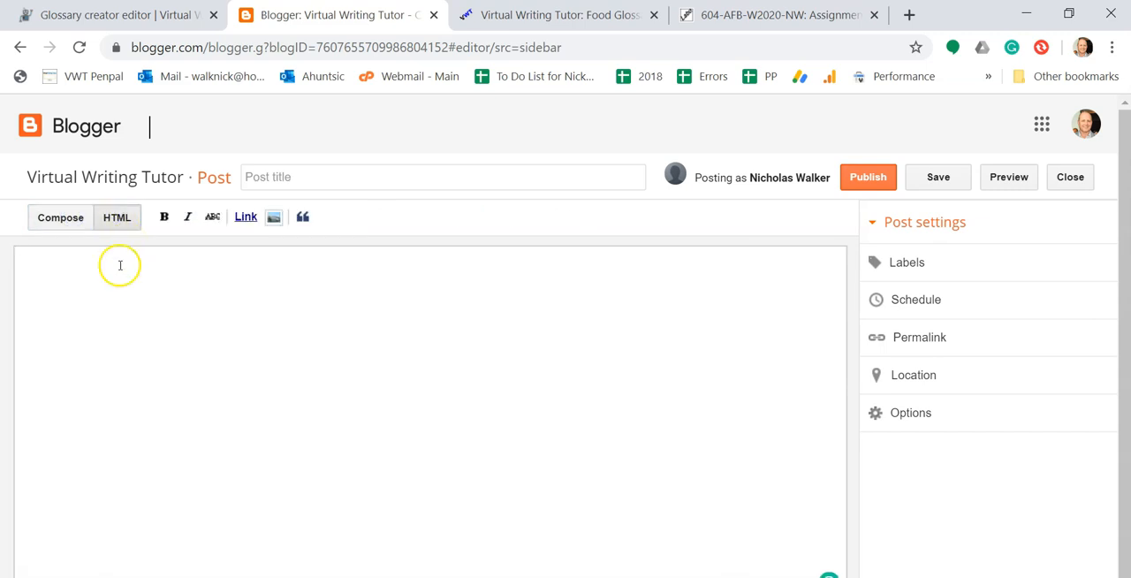
click(117, 217)
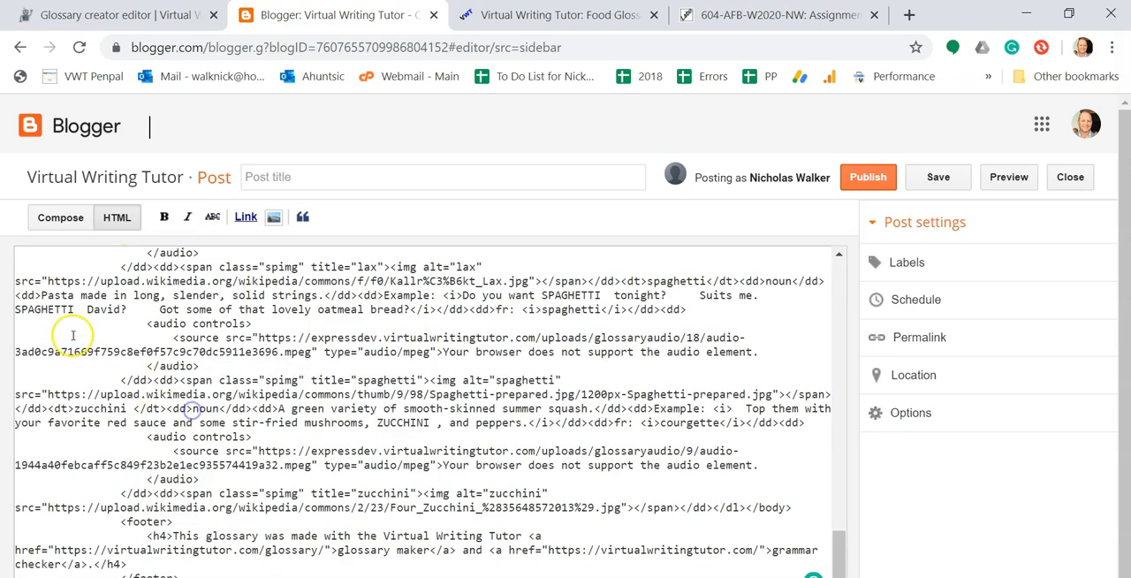
- Title the post 'Food Glossary'
click(937, 177)
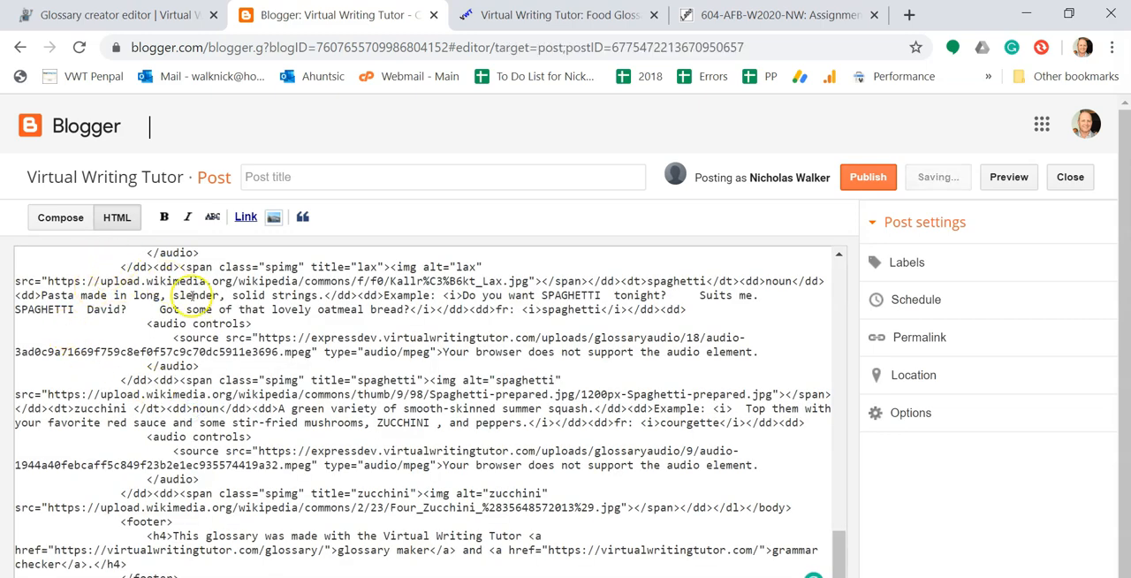
click(442, 176)
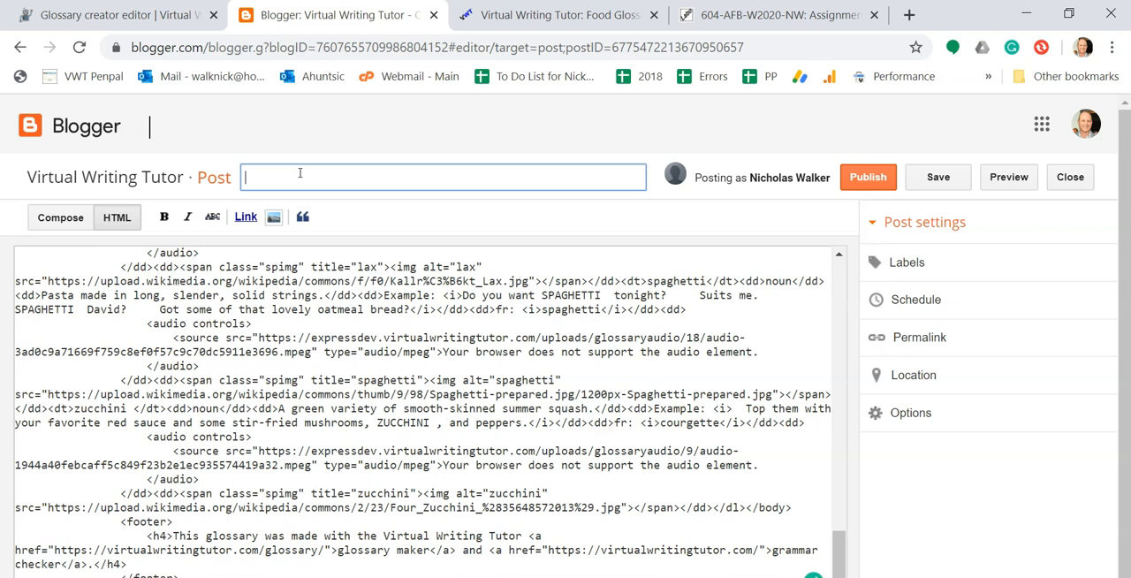
text(Food Glossary)
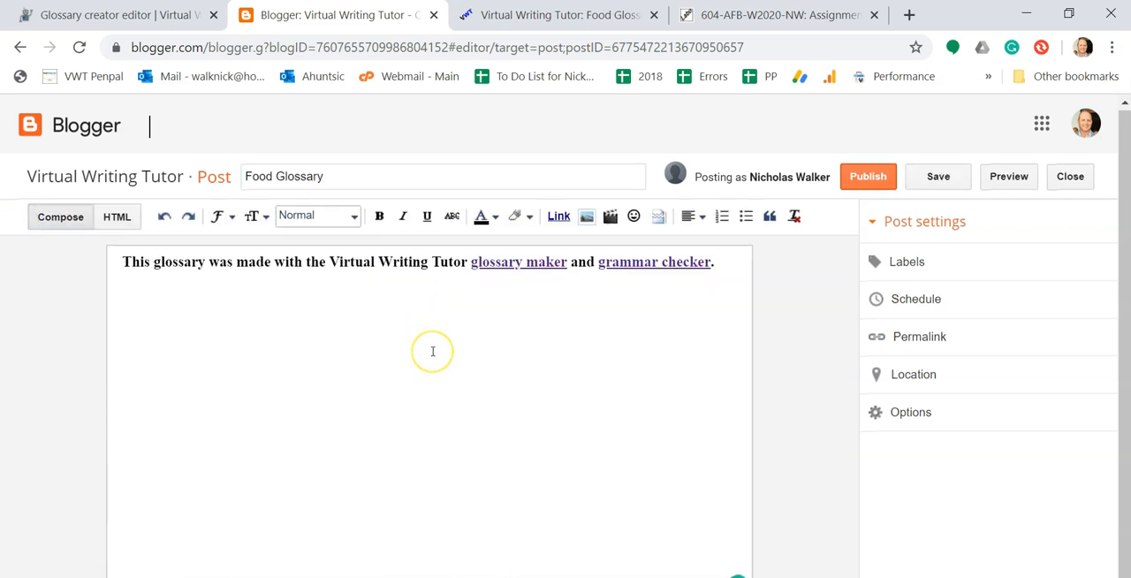
mouse_move(688, 246)
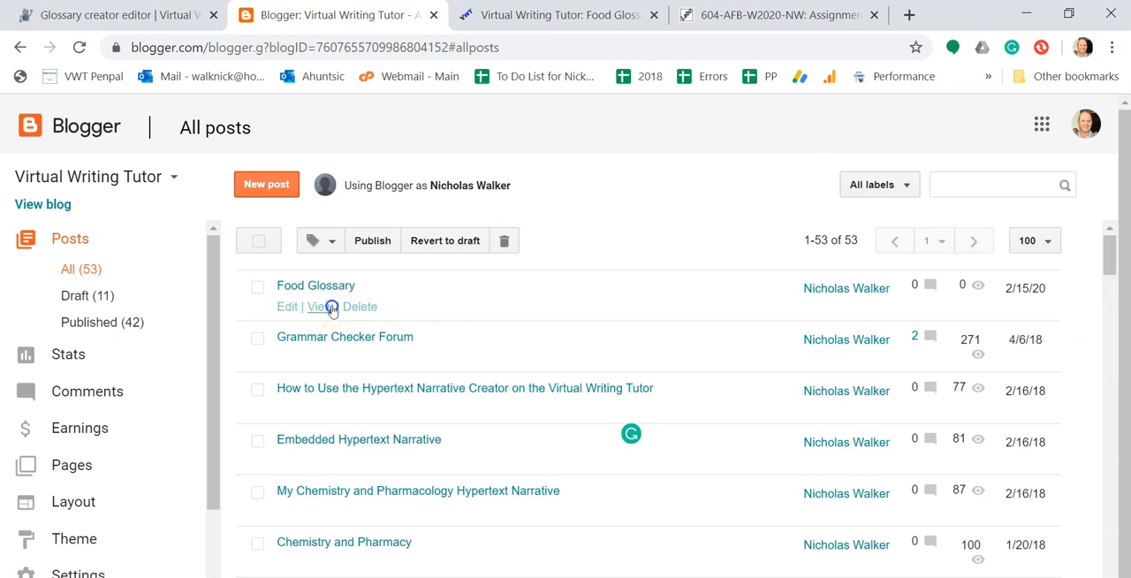
- Copy the published Food Glossary post's Blogspot URL from the address bar
click(317, 307)
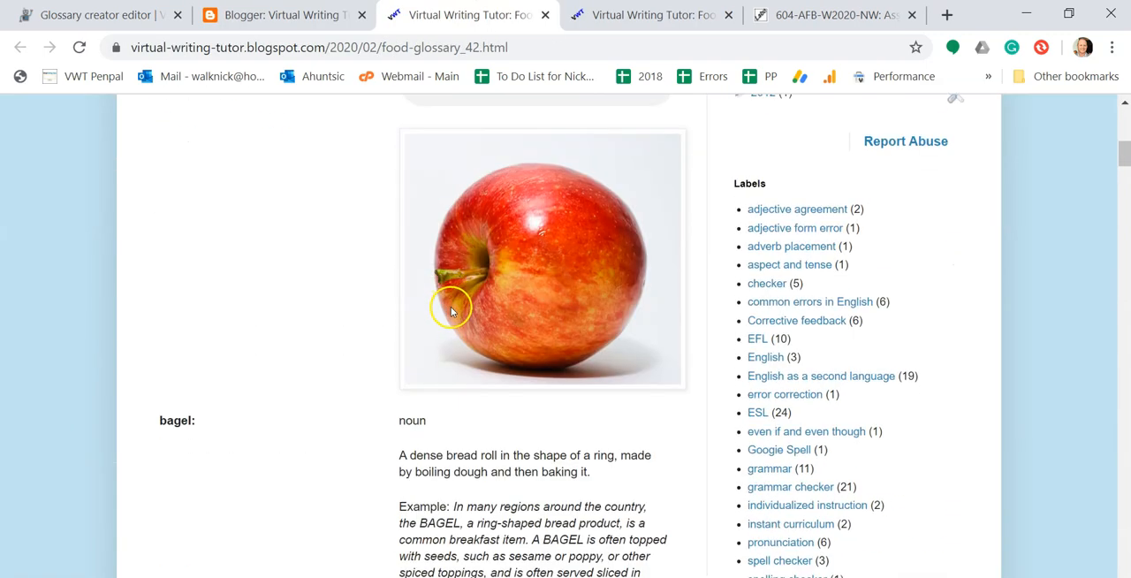
scroll(down, 3)
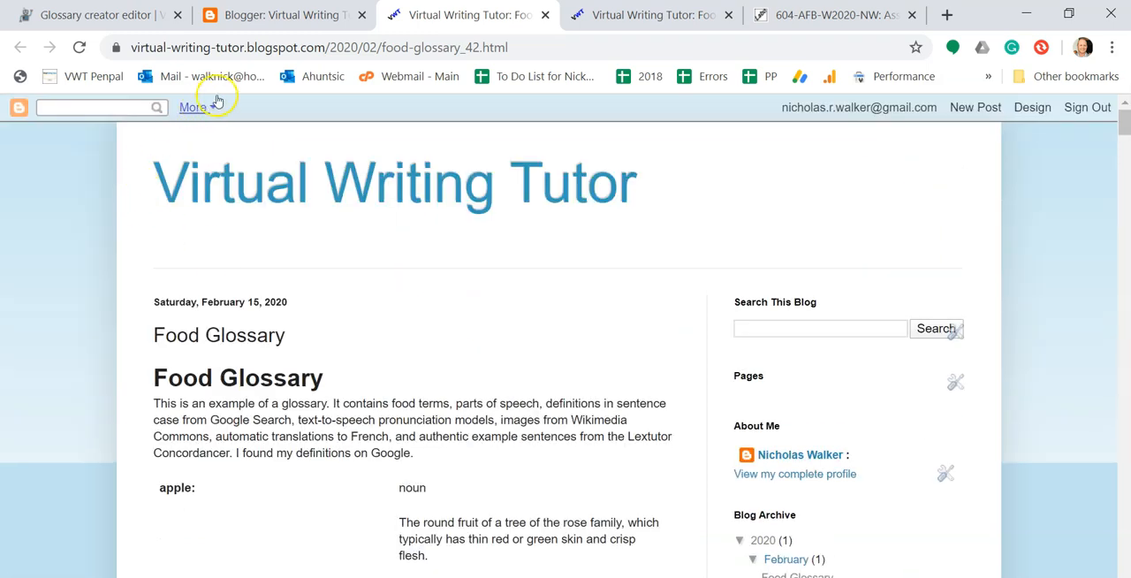
click(318, 47)
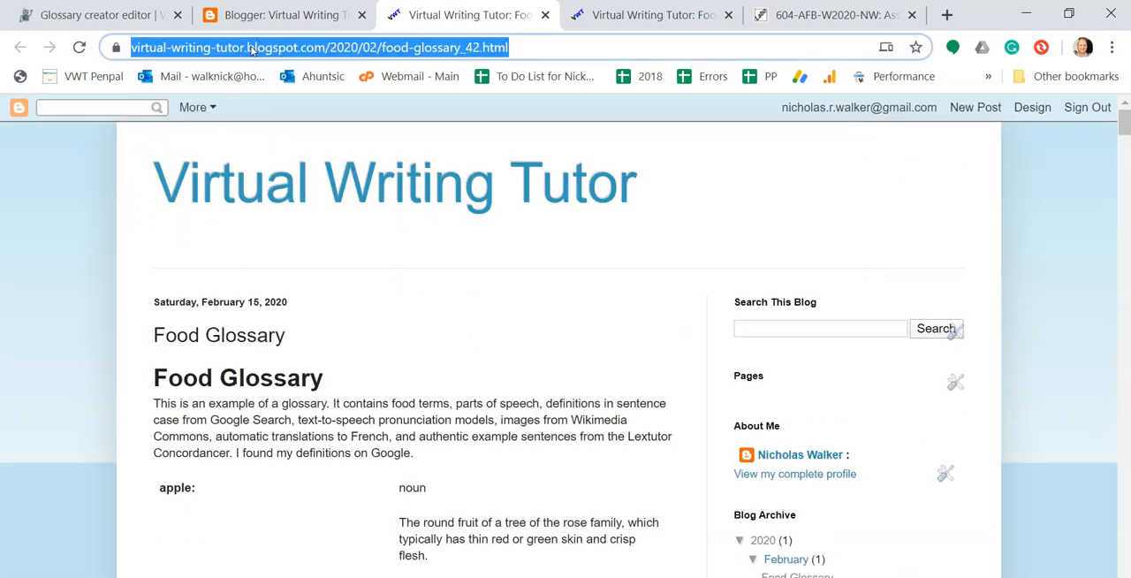
right_click(318, 47)
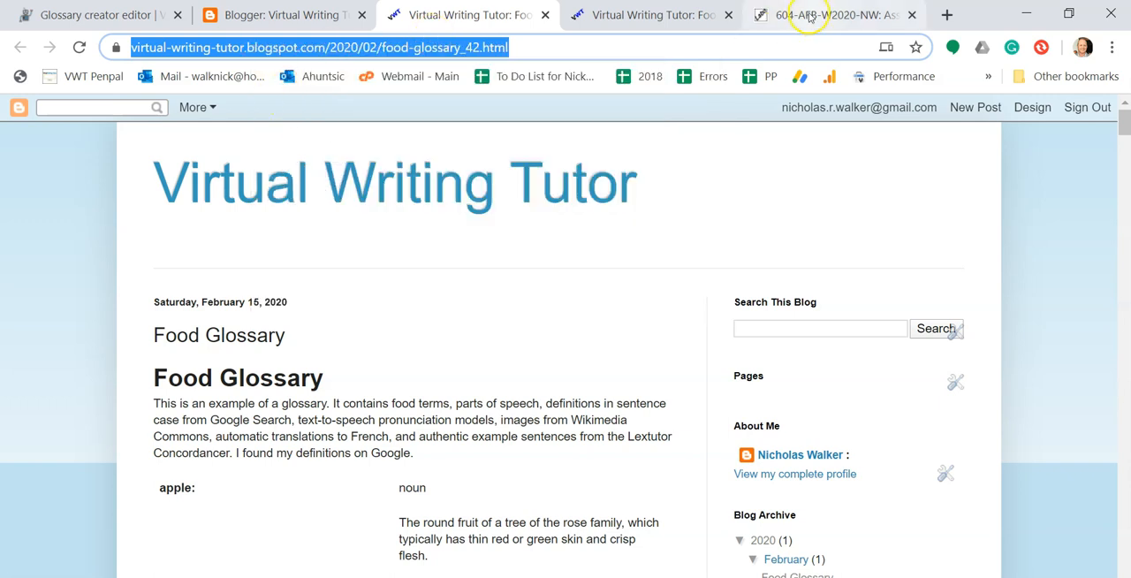
click(830, 15)
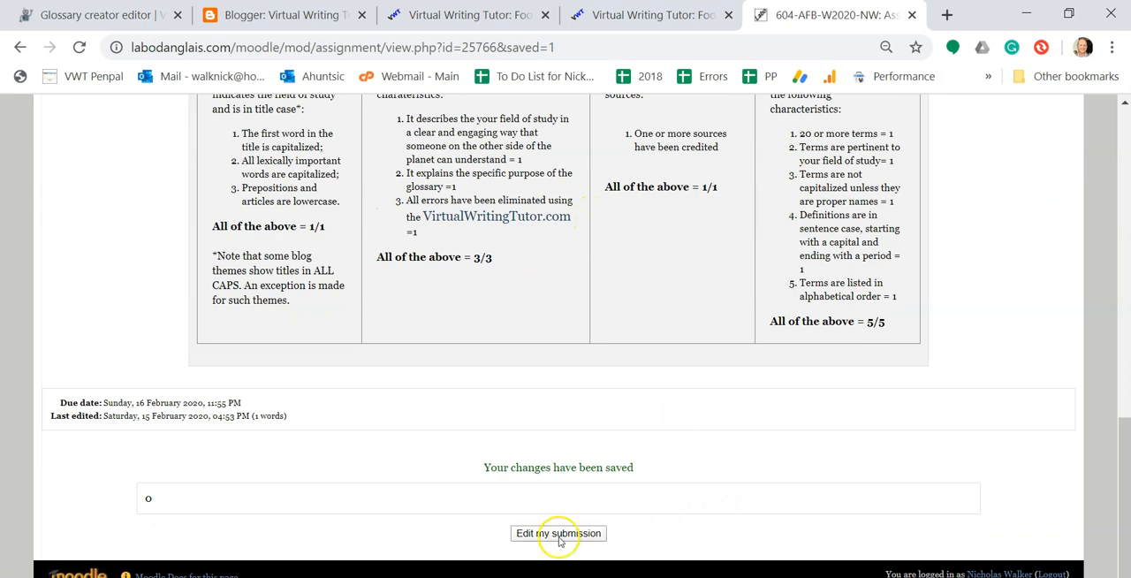
- Save the pasted Blogspot URL as the Moodle assignment submission
click(558, 533)
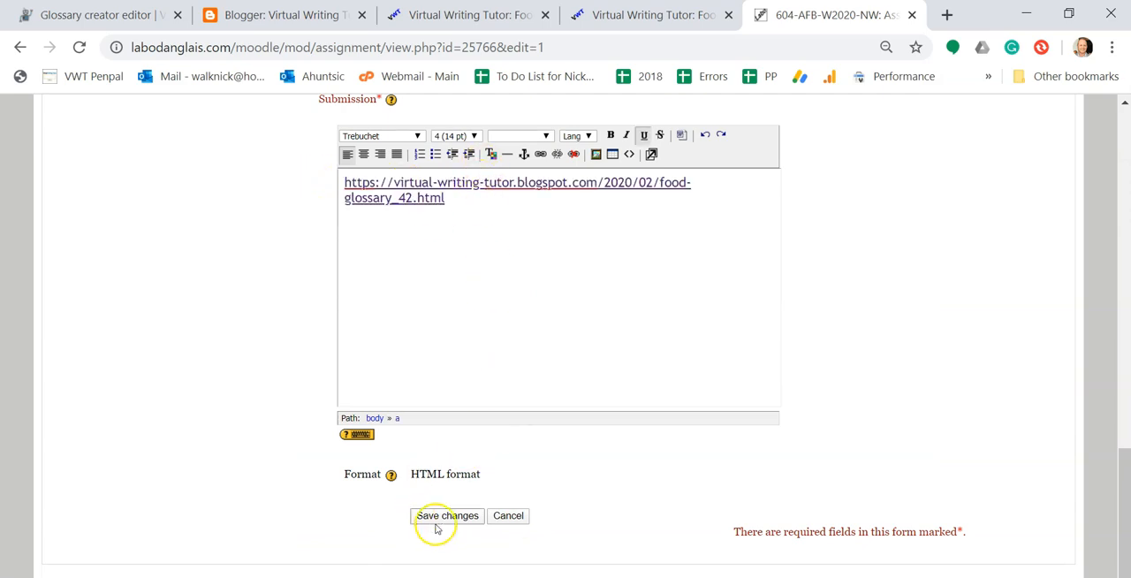
mouse_move(446, 522)
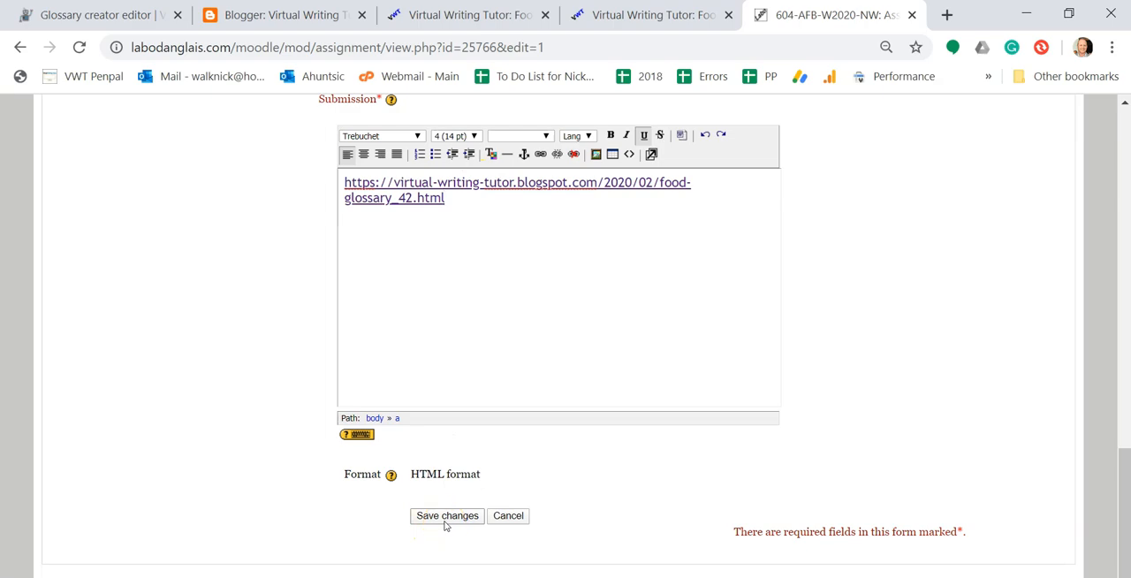
click(446, 516)
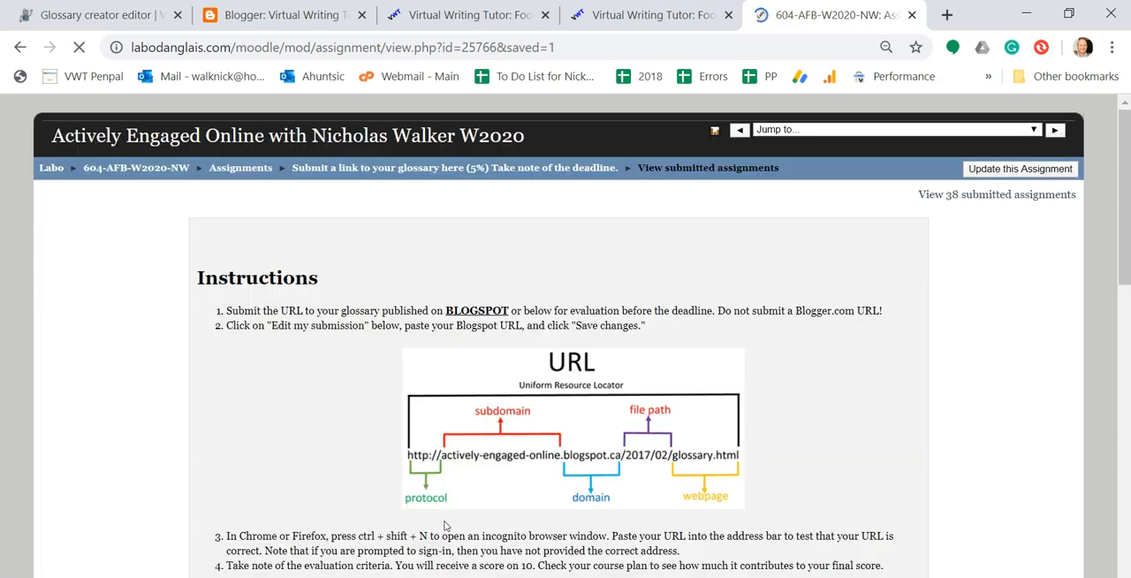
scroll(down, 3)
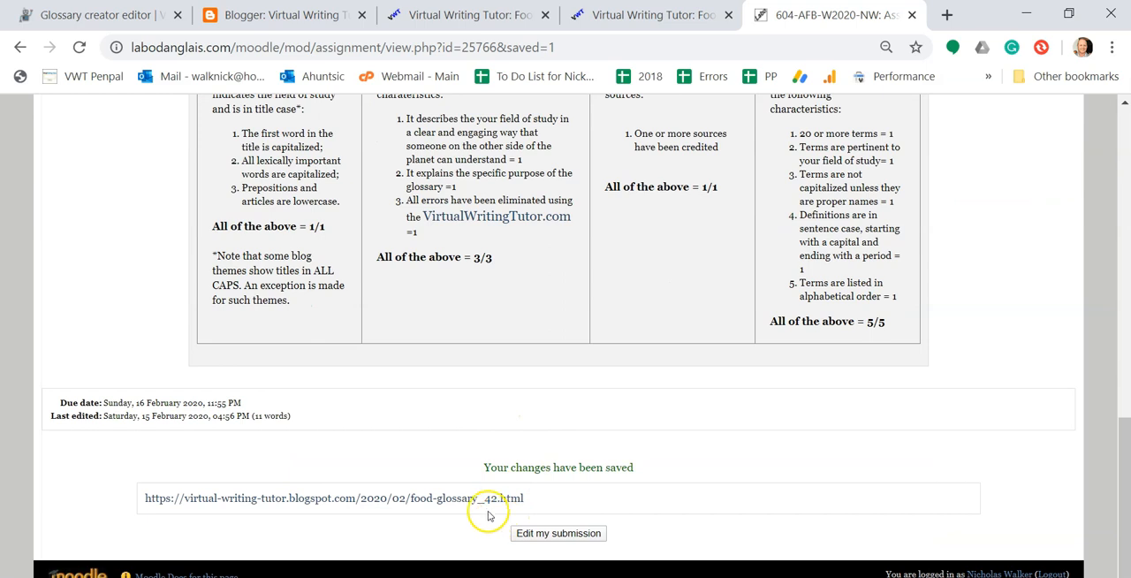
mouse_move(402, 505)
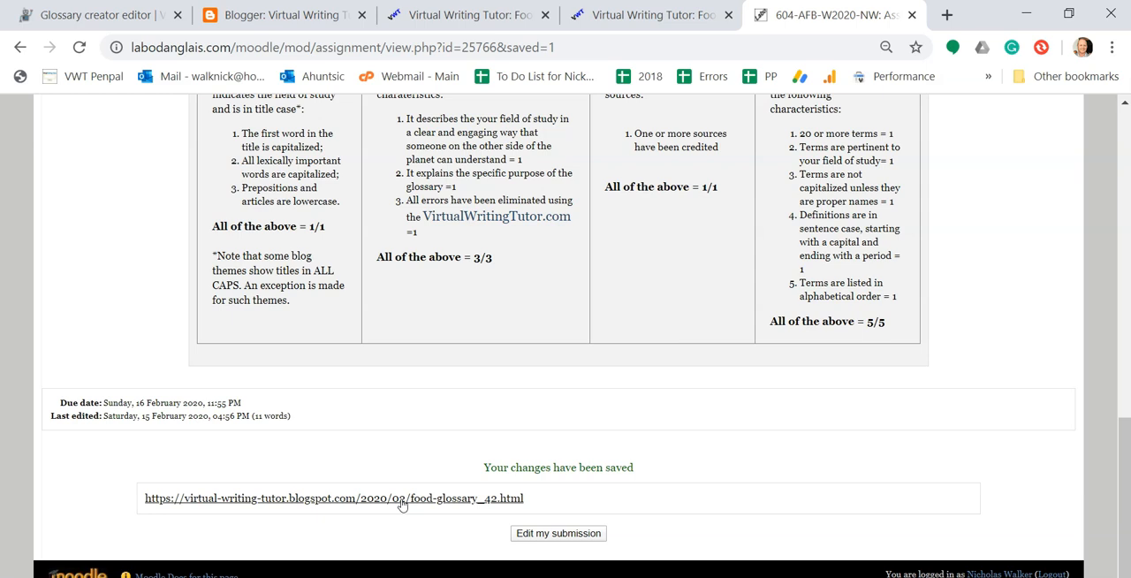
right_click(402, 498)
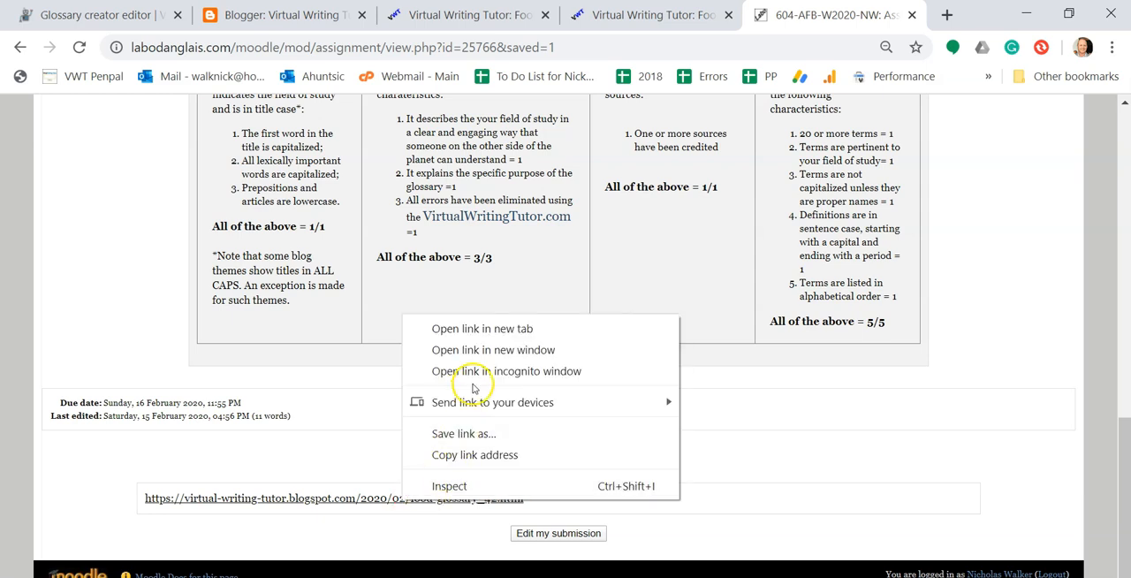
mouse_move(475, 372)
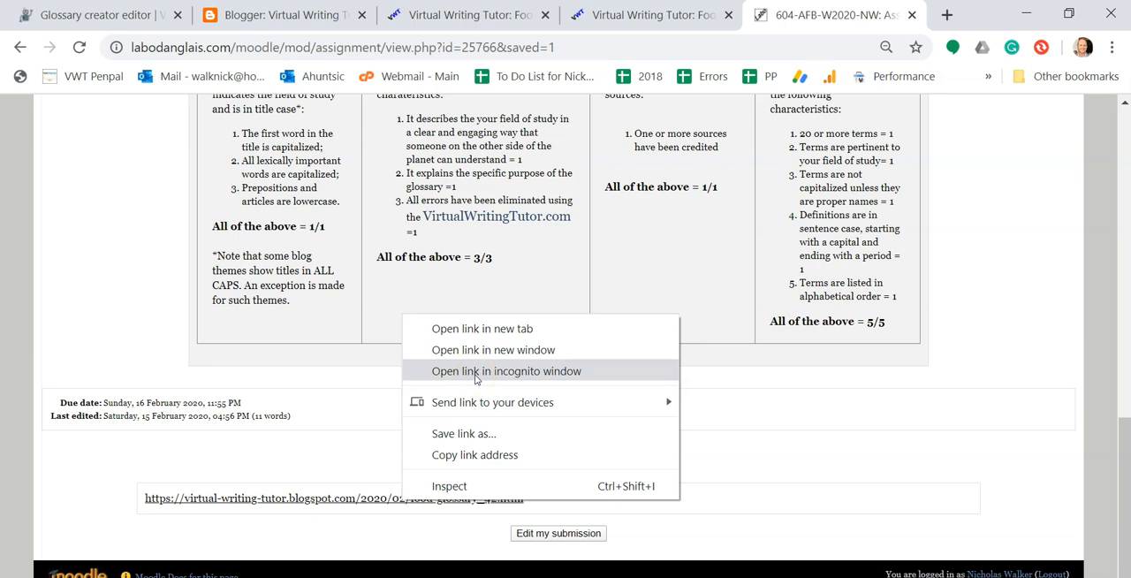
- Open the submitted link in an incognito window and scroll through the public post
click(506, 371)
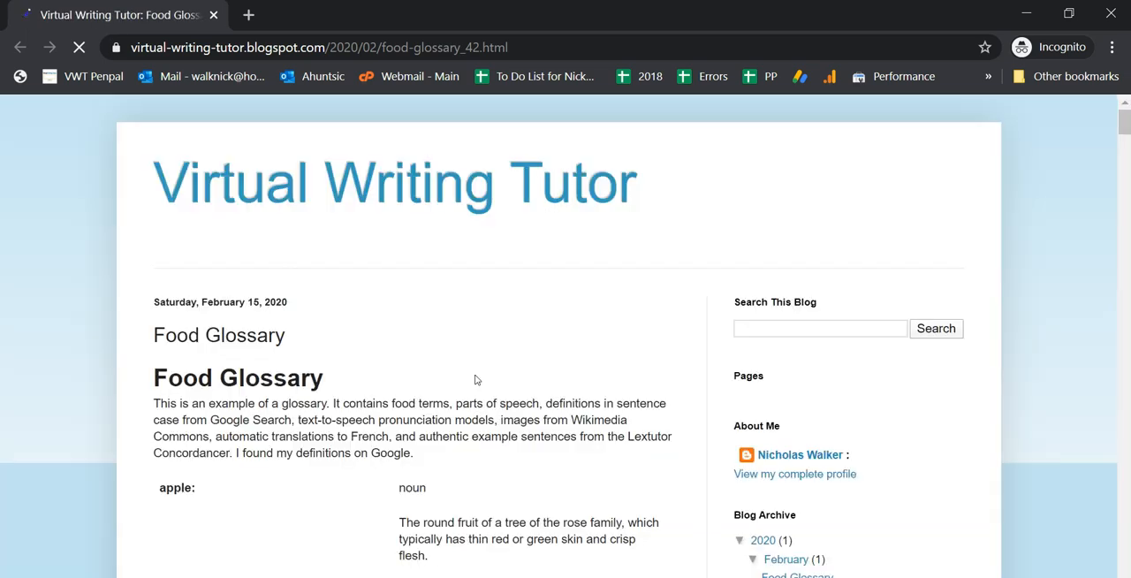
scroll(down, 3)
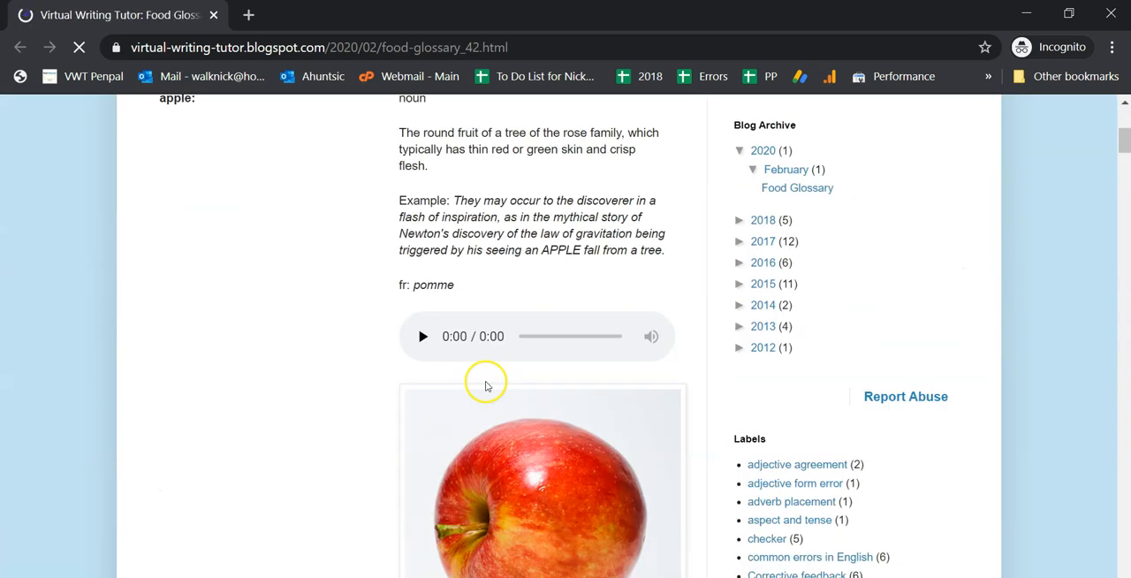
scroll(down, 3)
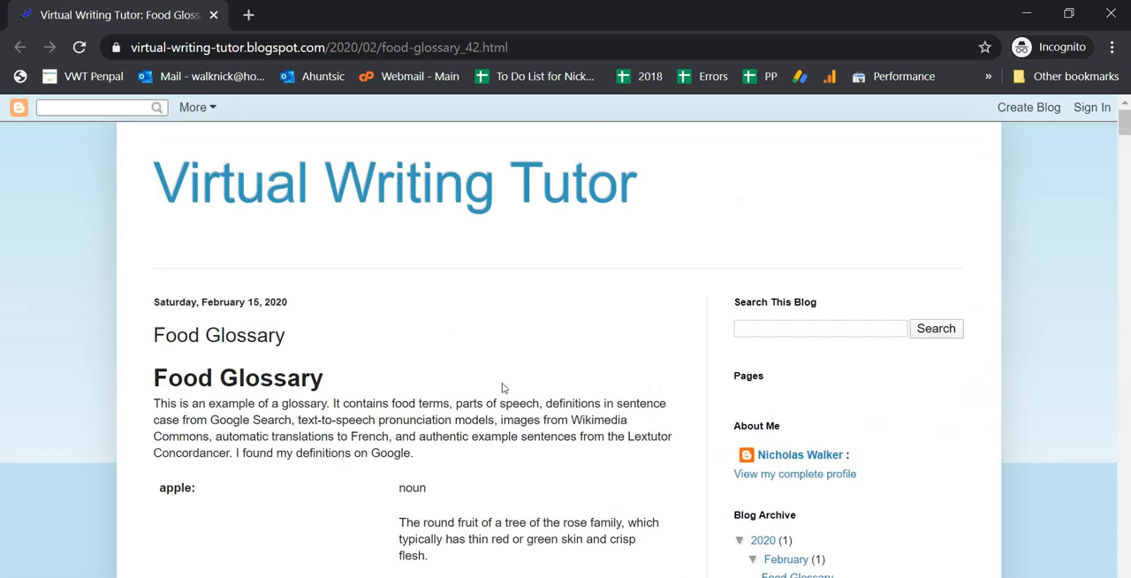
mouse_move(1093, 107)
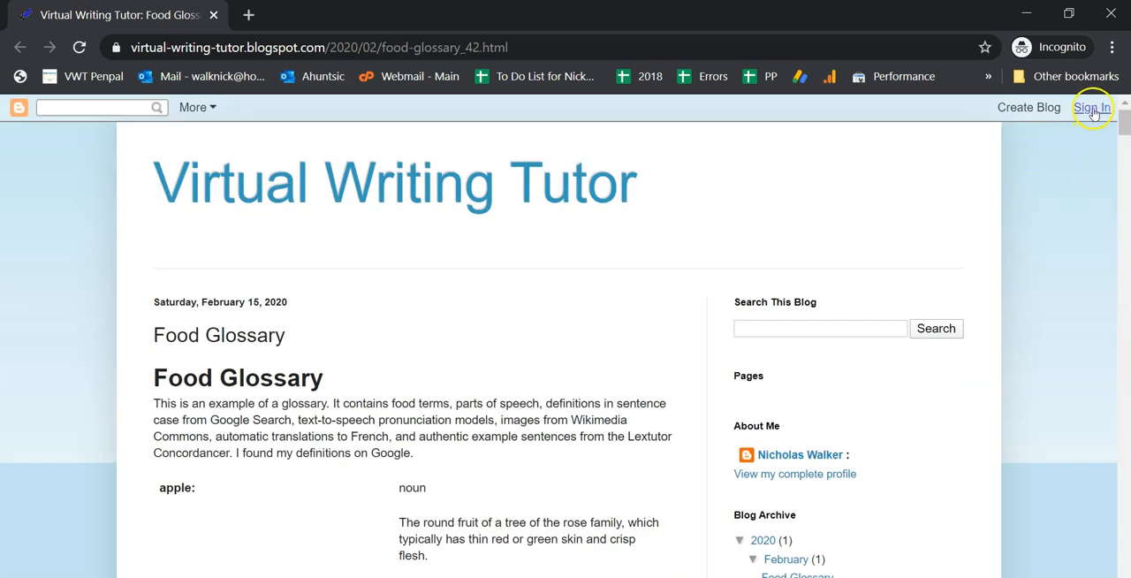
mouse_move(219, 207)
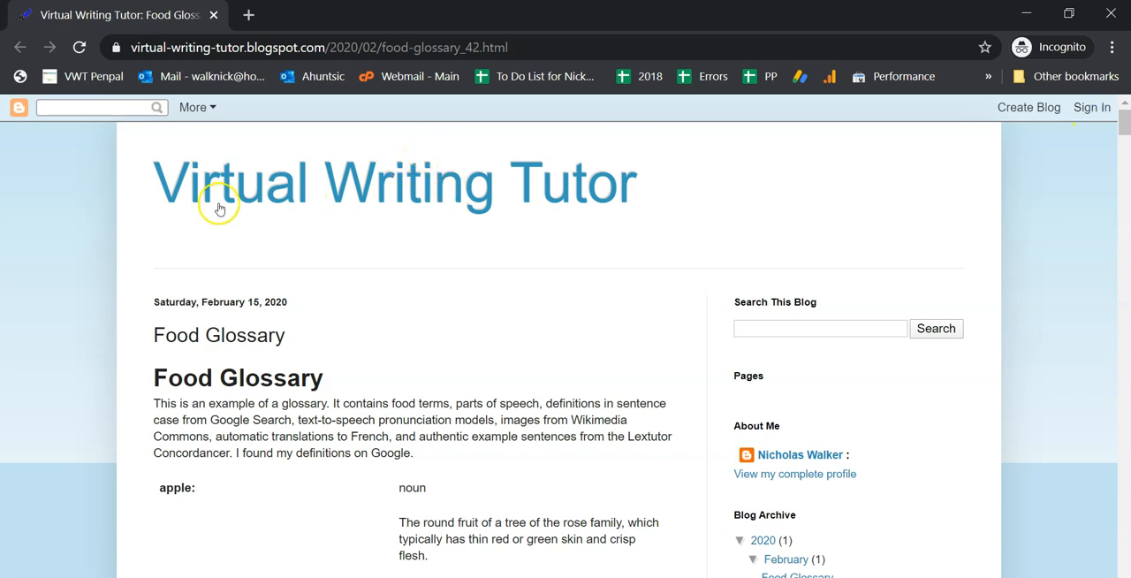
mouse_move(285, 206)
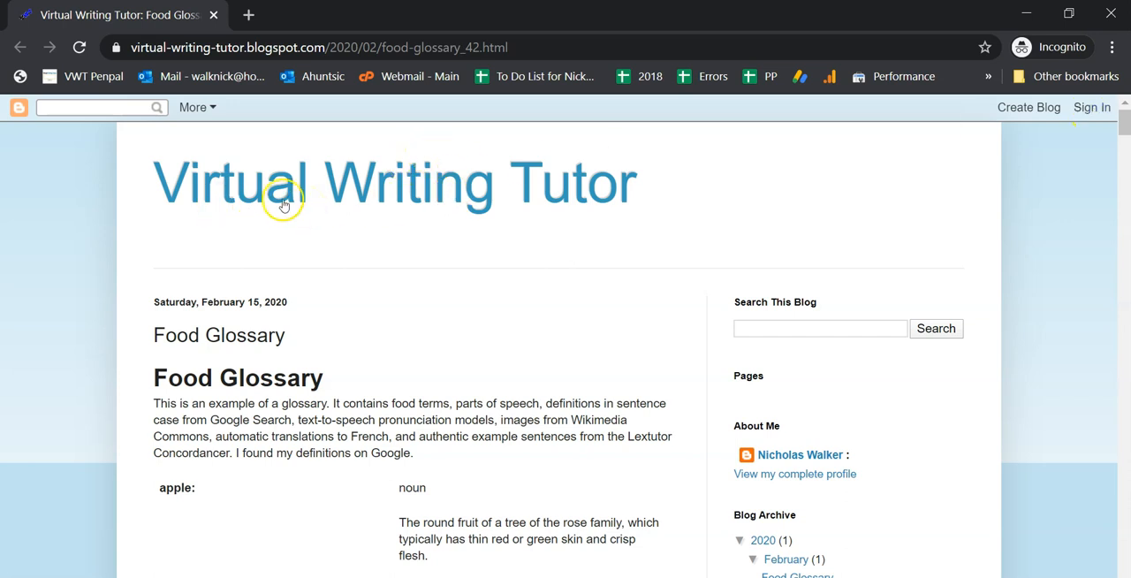
mouse_move(386, 306)
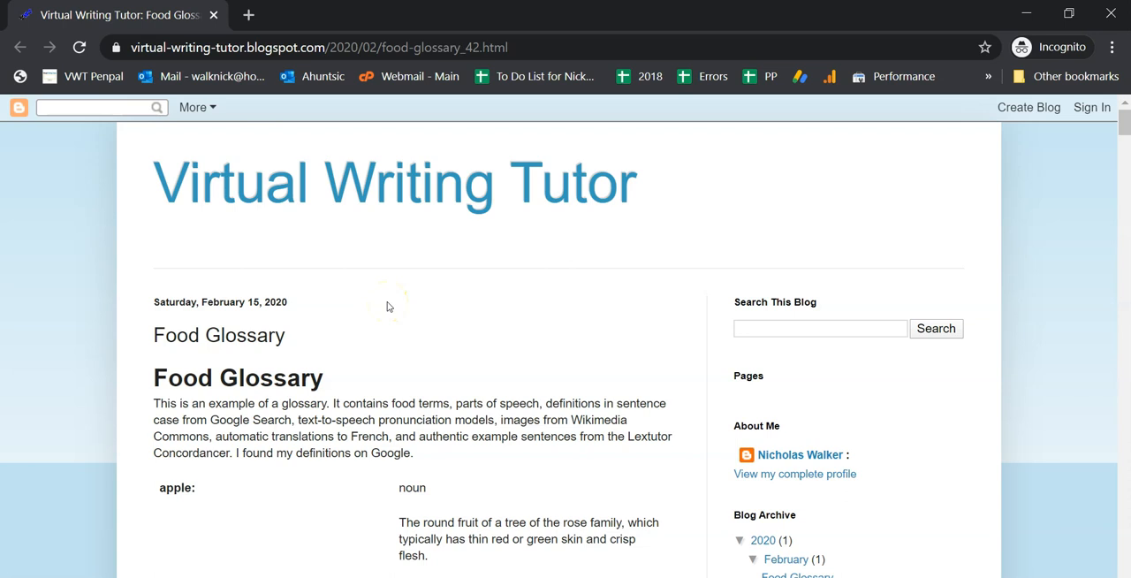